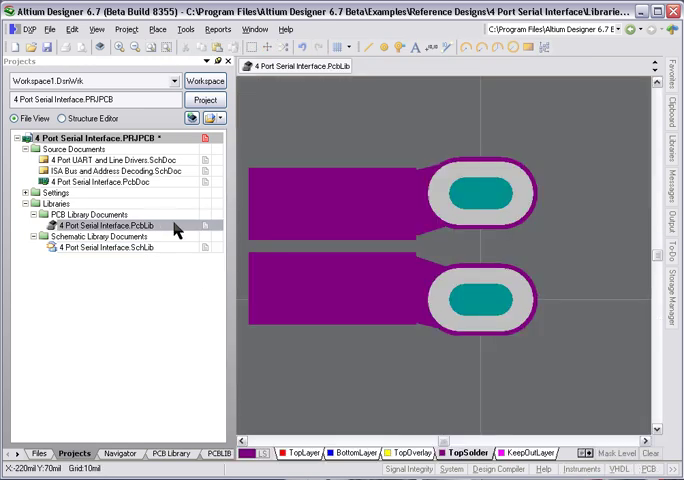
Bring up the PCB footprint library and inspect a J2 card-edge pad's properties.
click(300, 454)
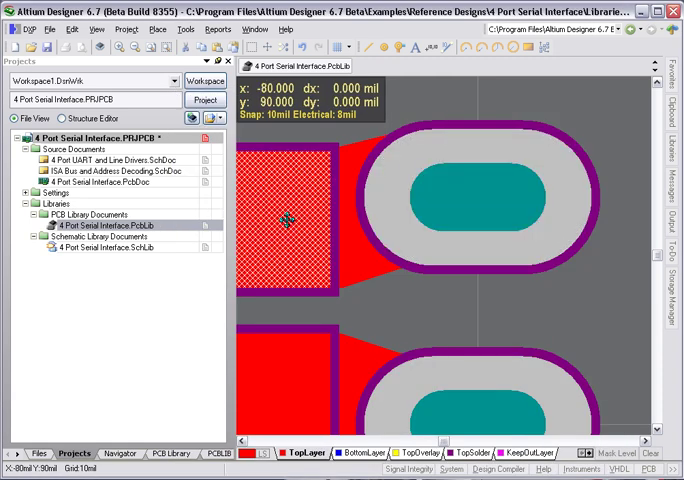
double_click(283, 222)
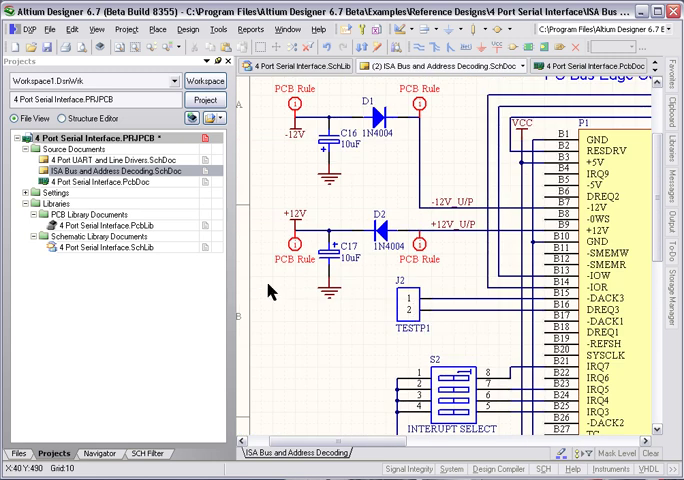
mouse_move(125, 193)
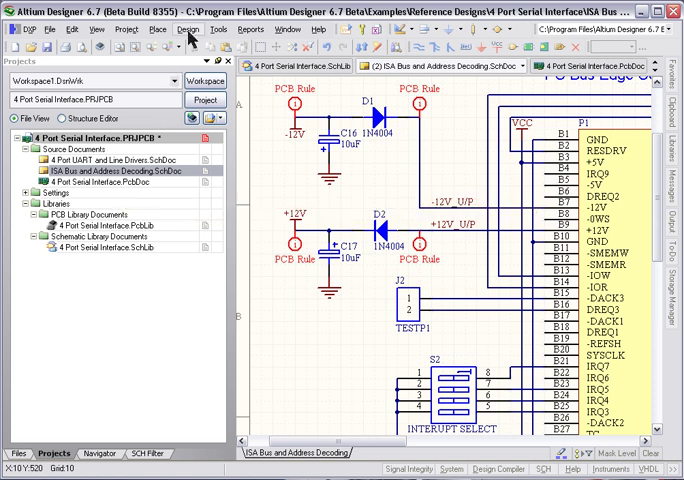
Run Update PCB Document and execute the ECO changes adding J2 and its nets.
click(186, 29)
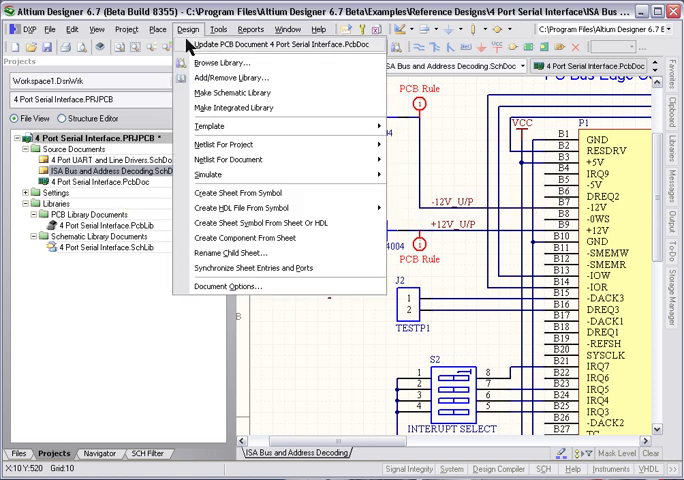
click(245, 46)
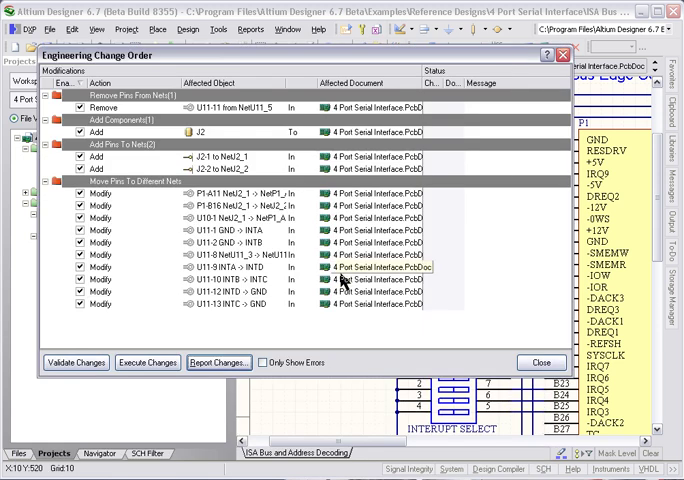
click(245, 205)
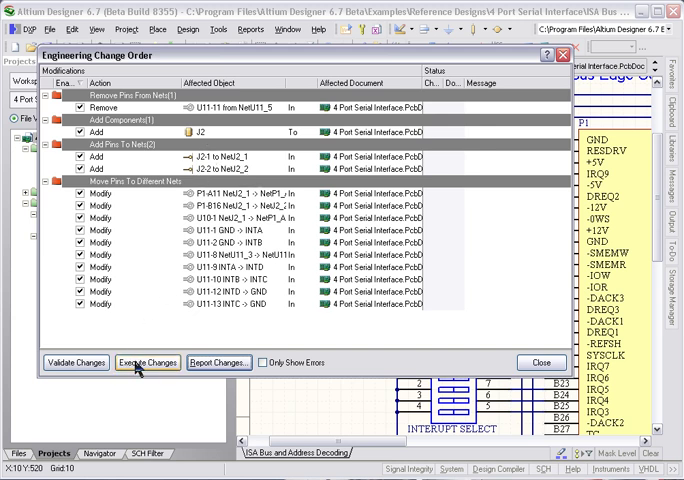
mouse_move(75, 362)
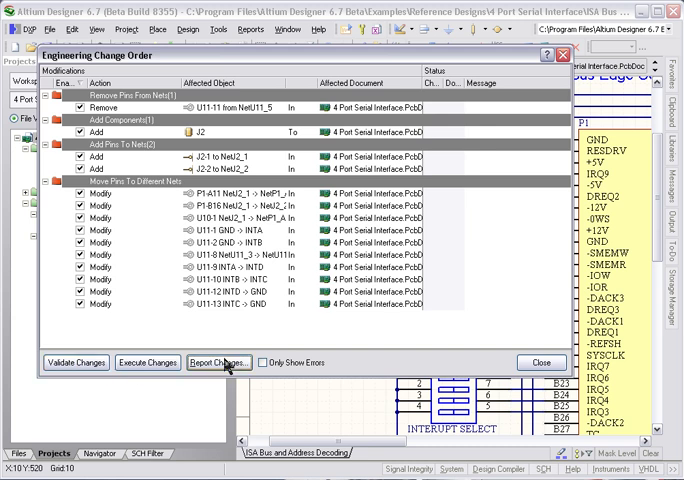
click(142, 362)
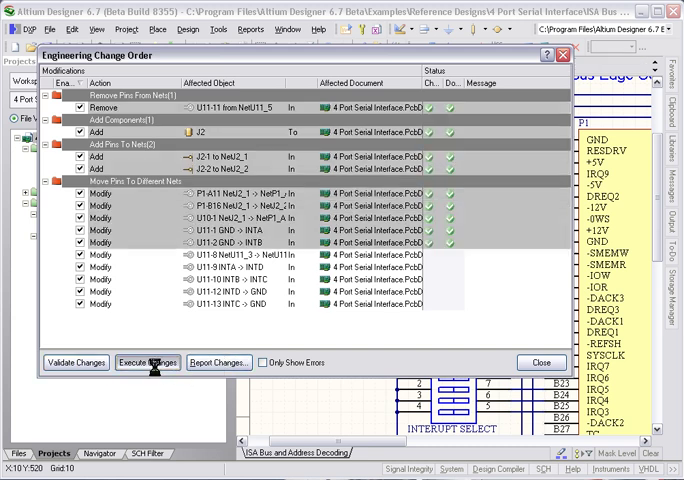
click(147, 362)
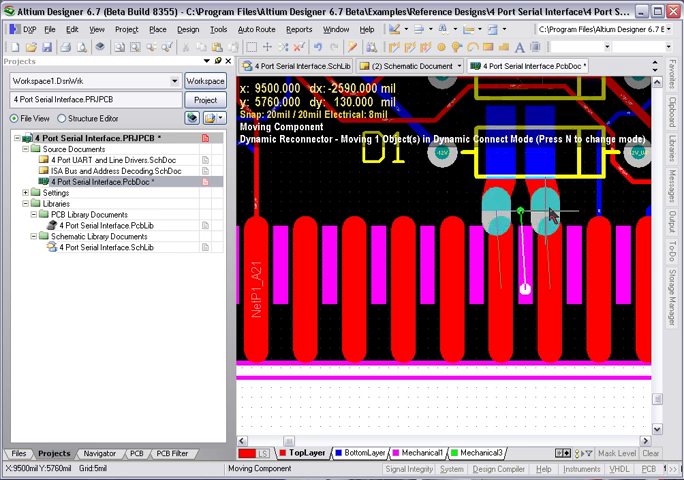
mouse_move(548, 193)
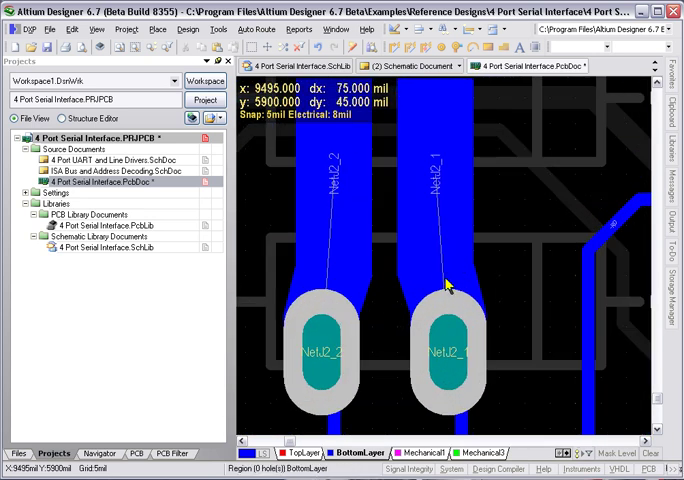
mouse_move(441, 185)
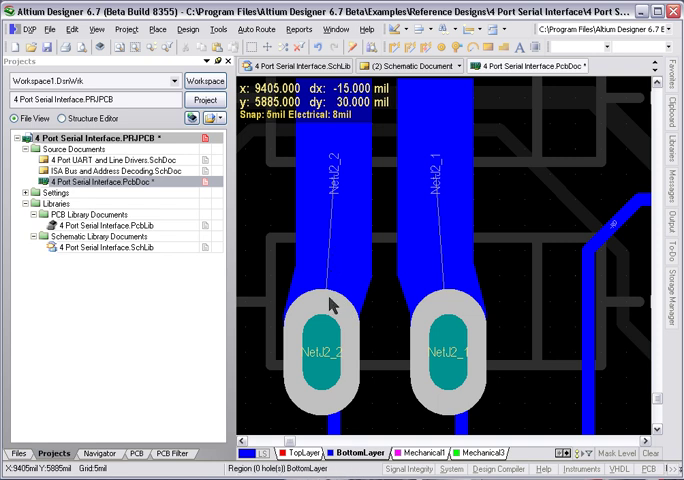
mouse_move(327, 287)
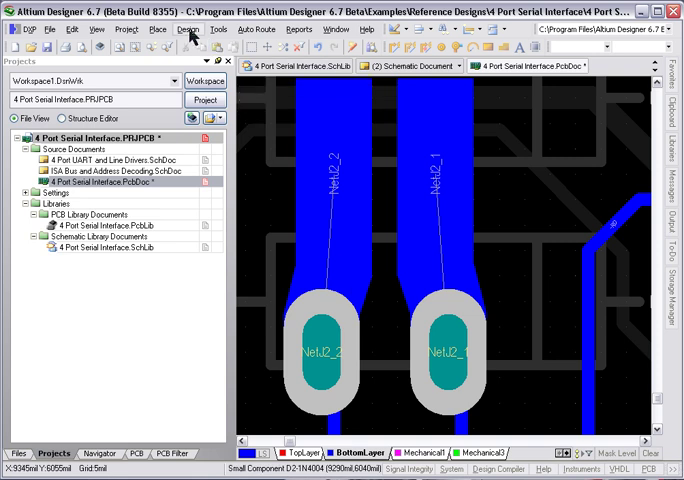
Open the Design menu while completing the J2 bottom-layer connections.
click(184, 29)
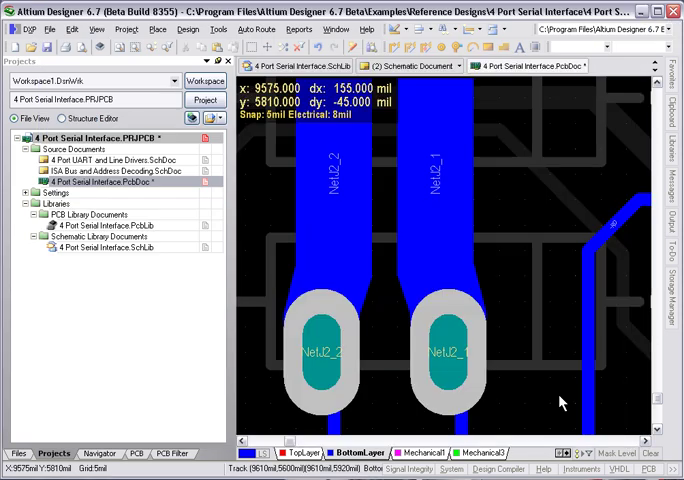
mouse_move(337, 288)
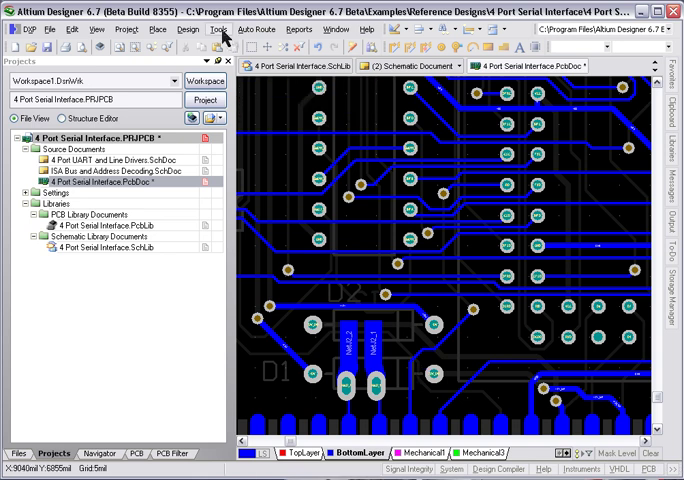
Open Design Rule Check from Tools and review the routing rules to check.
click(209, 29)
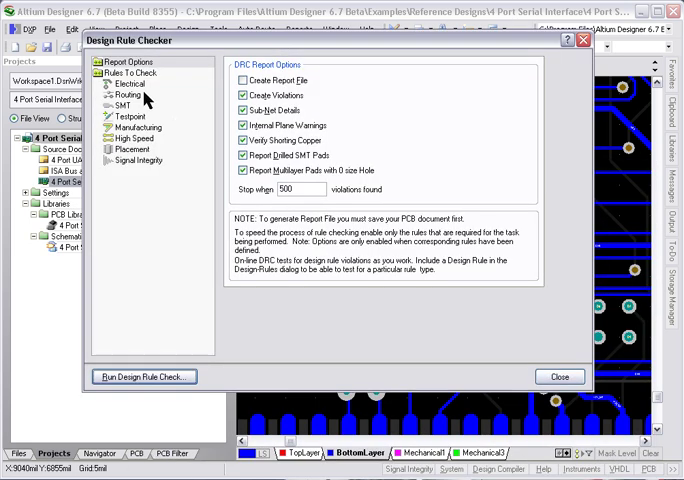
click(130, 72)
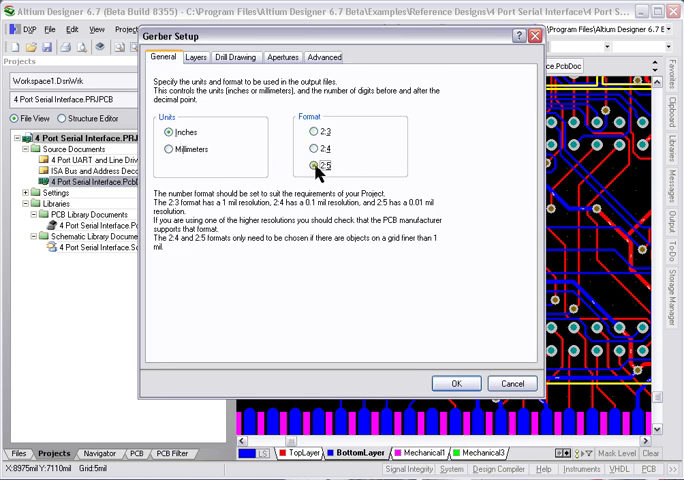
Plot all used layers with Mechanical16 added, review drill drawing and apertures, and confirm.
click(196, 57)
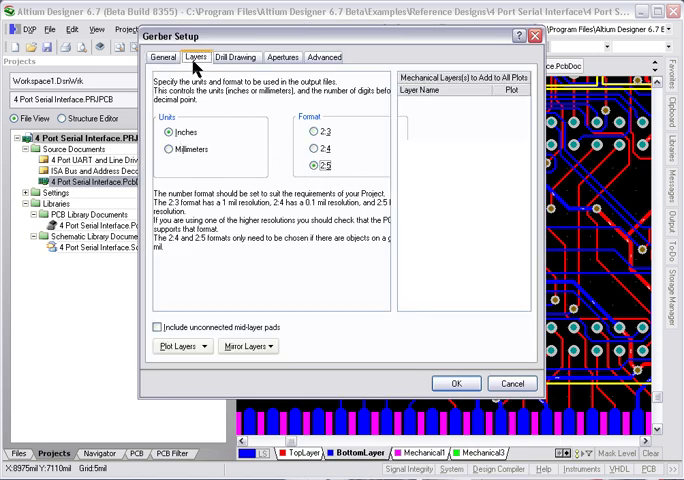
click(178, 345)
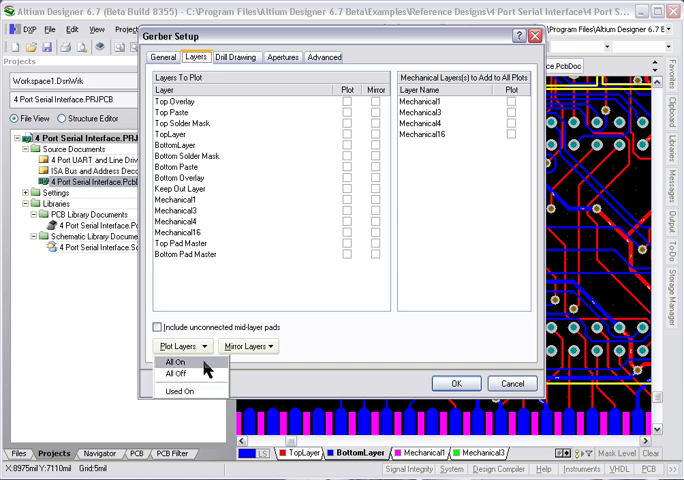
click(176, 361)
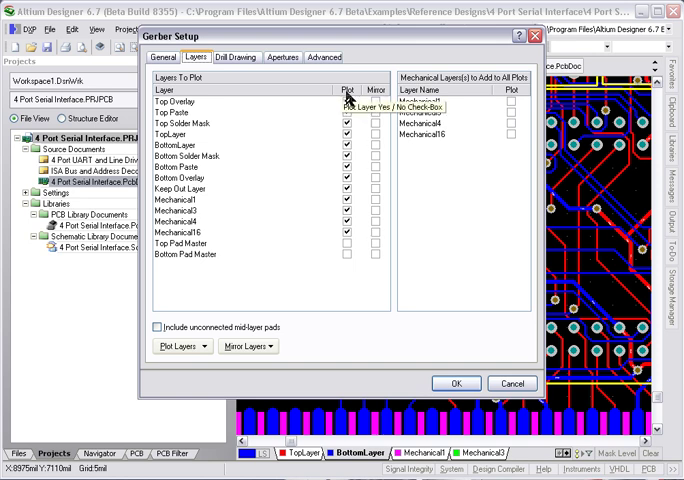
mouse_move(513, 143)
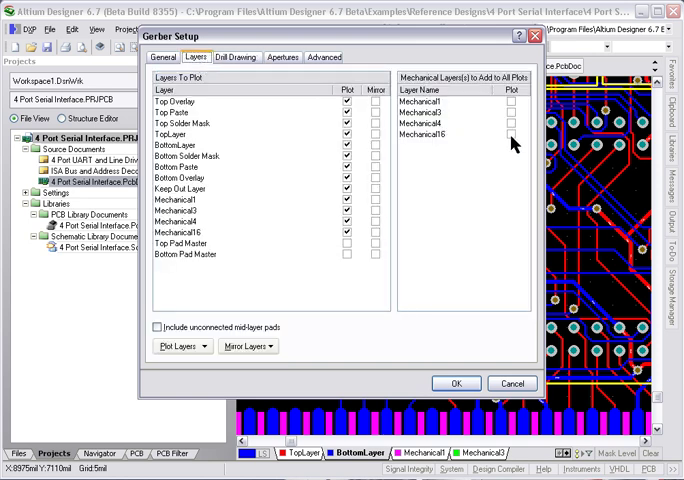
click(511, 134)
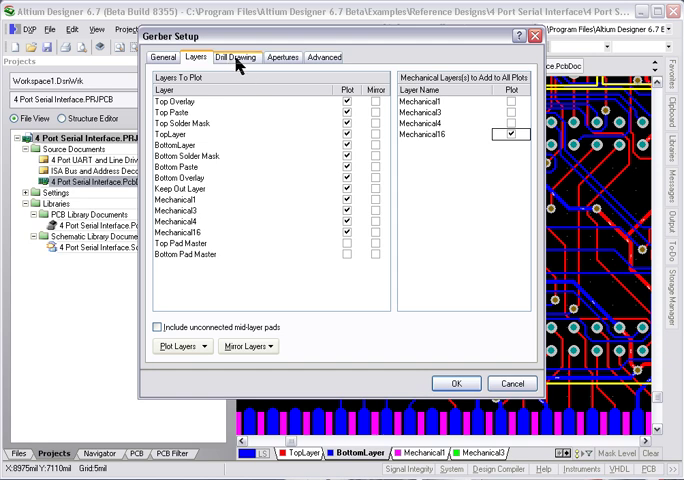
click(236, 57)
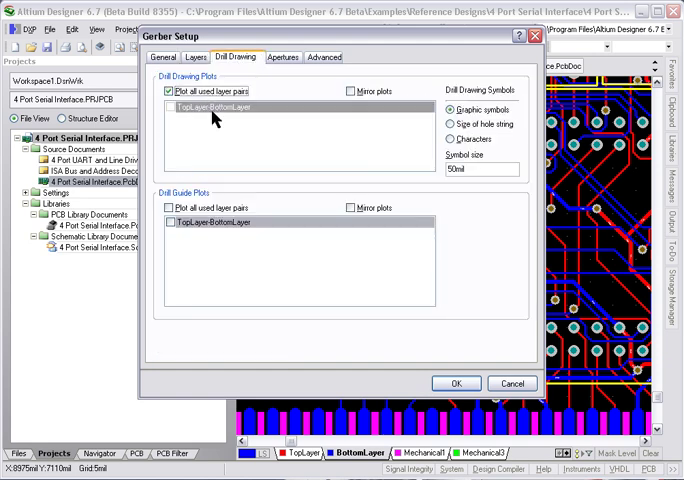
click(283, 57)
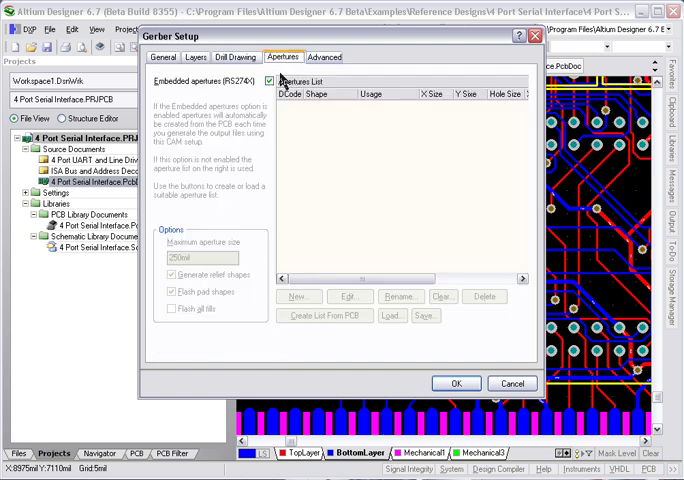
click(324, 56)
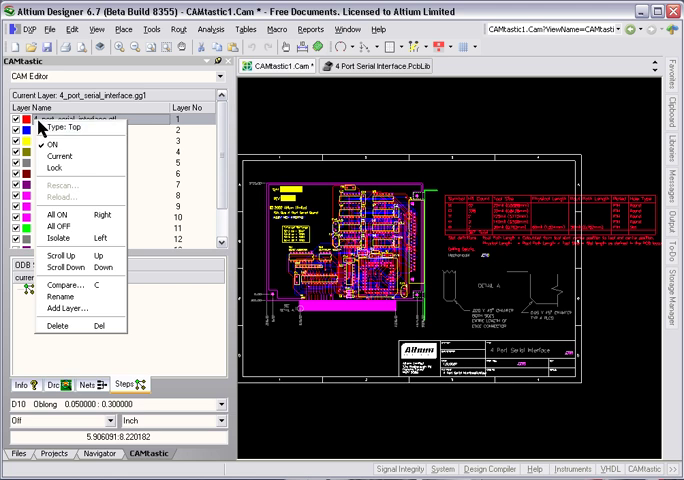
Hide all Gerber layers in the CAMtastic layer list.
click(52, 219)
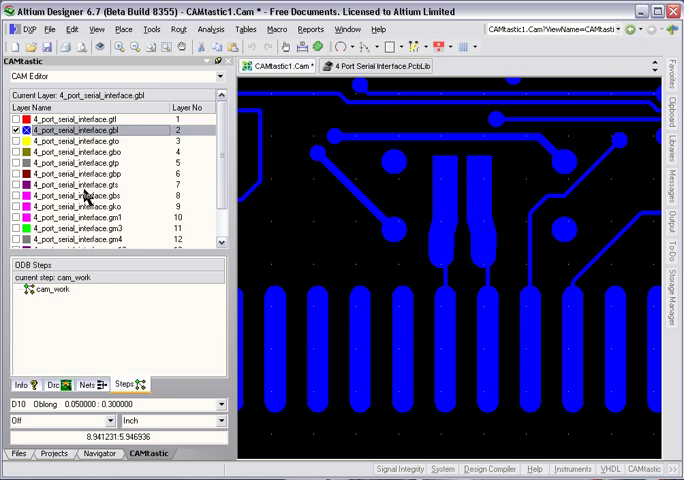
mouse_move(87, 196)
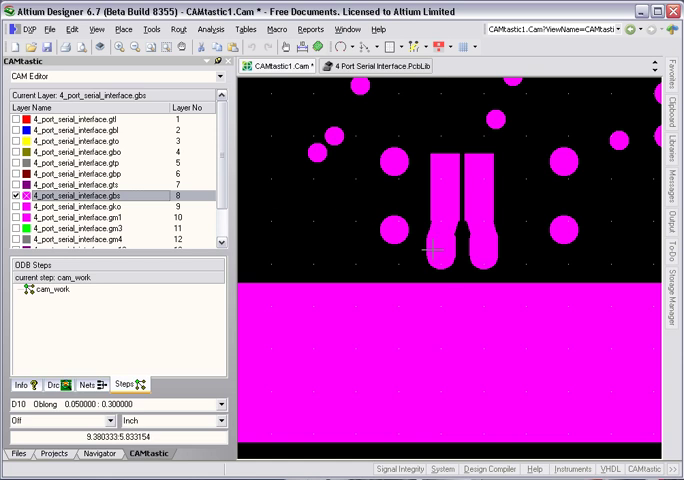
mouse_move(450, 232)
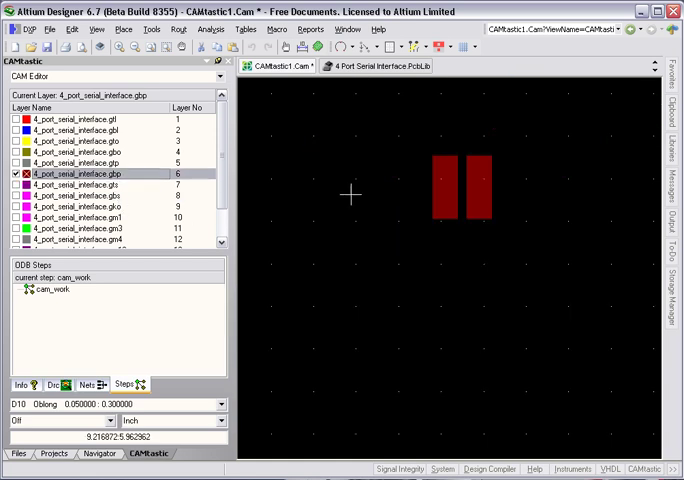
mouse_move(406, 204)
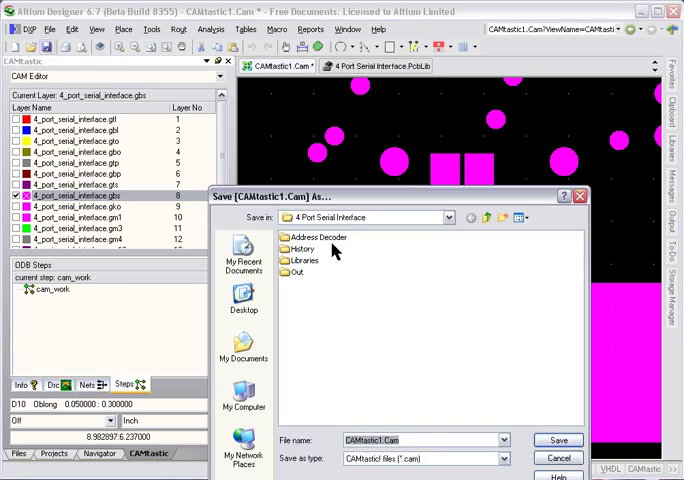
Save the CAM document as CAMtastic1.Cam.
click(557, 440)
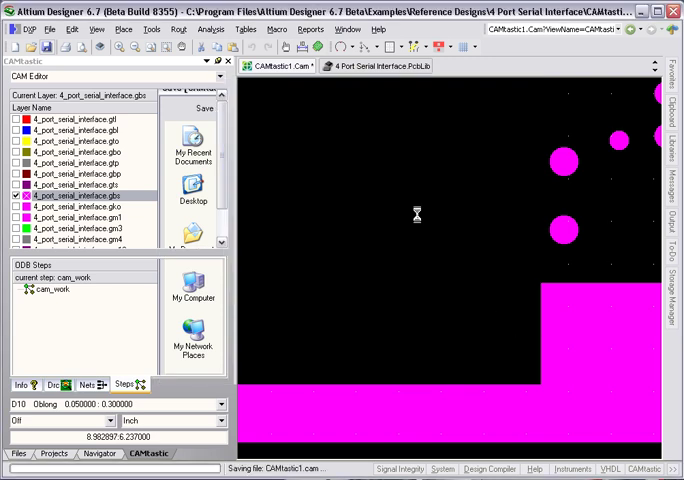